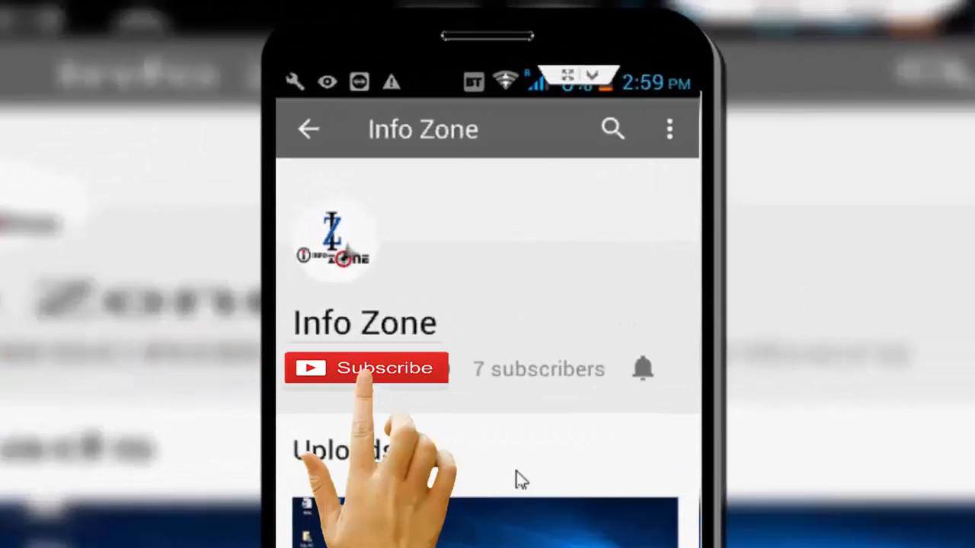
Preview large, medium and details layouts, then settle on large icons for Quick access folders.
click(367, 369)
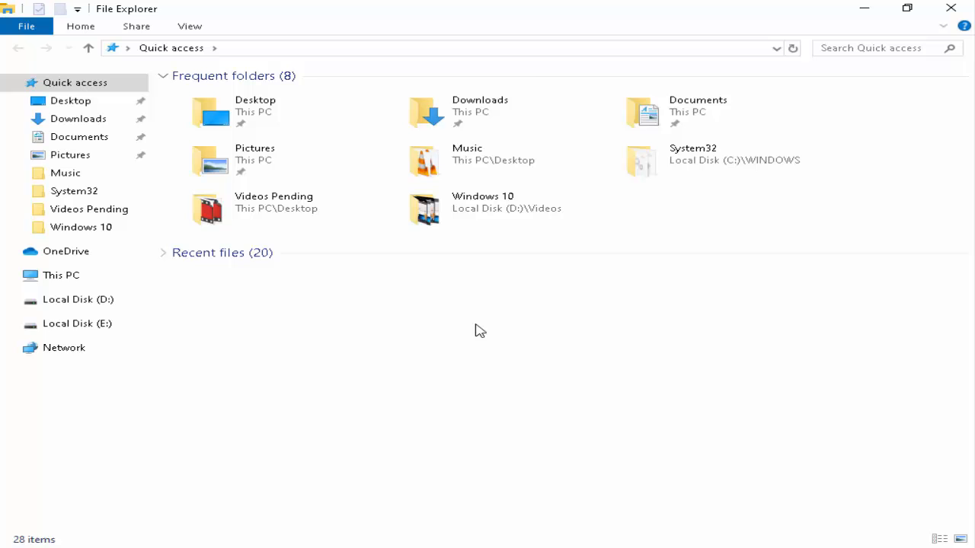
click(189, 26)
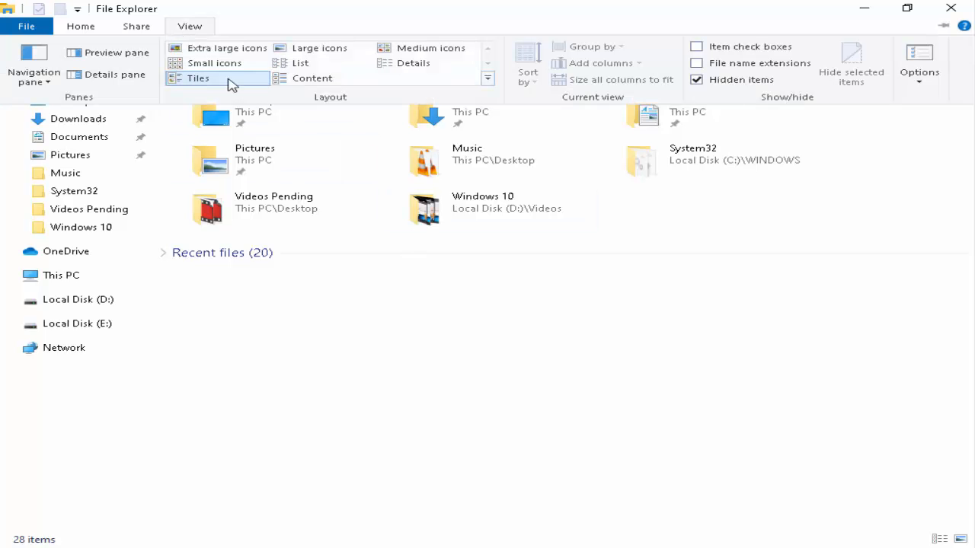
click(319, 48)
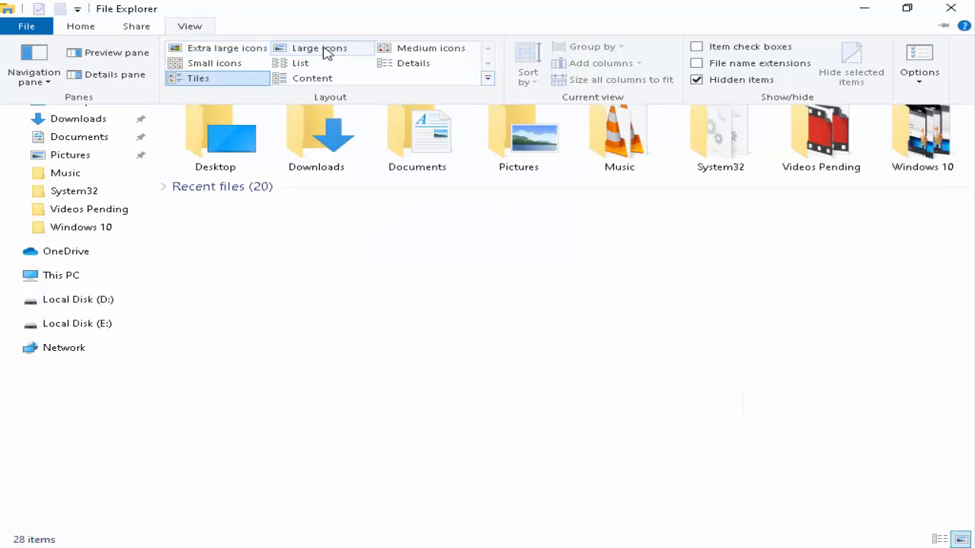
click(431, 47)
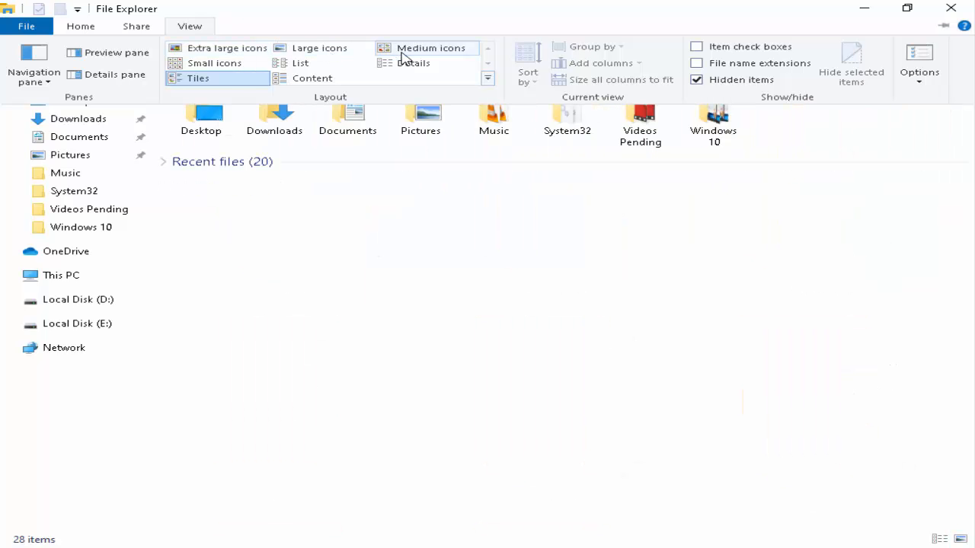
click(414, 62)
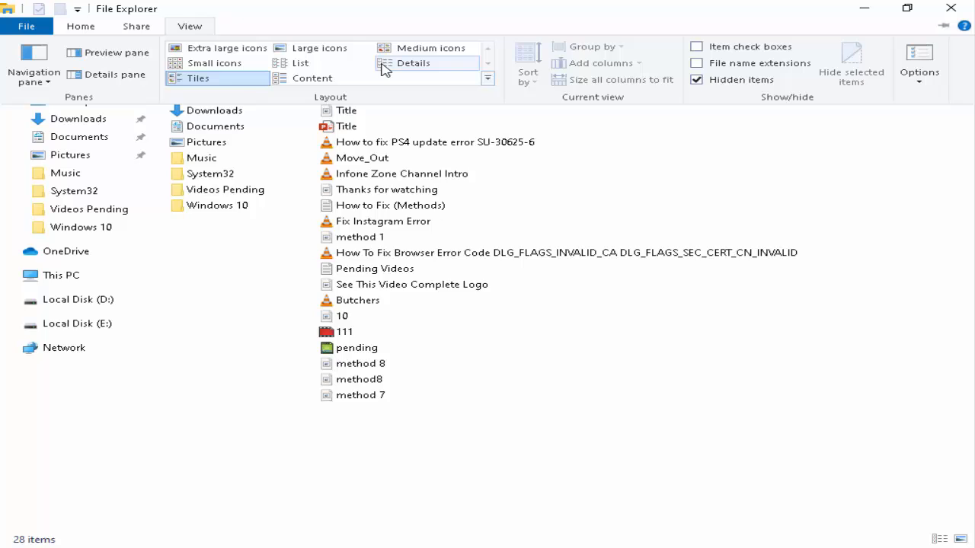
click(319, 48)
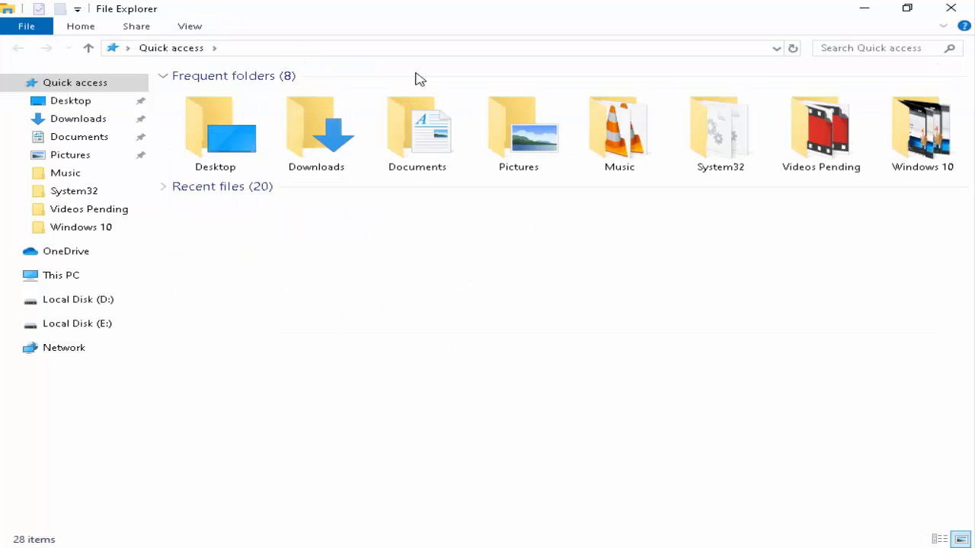
mouse_move(494, 321)
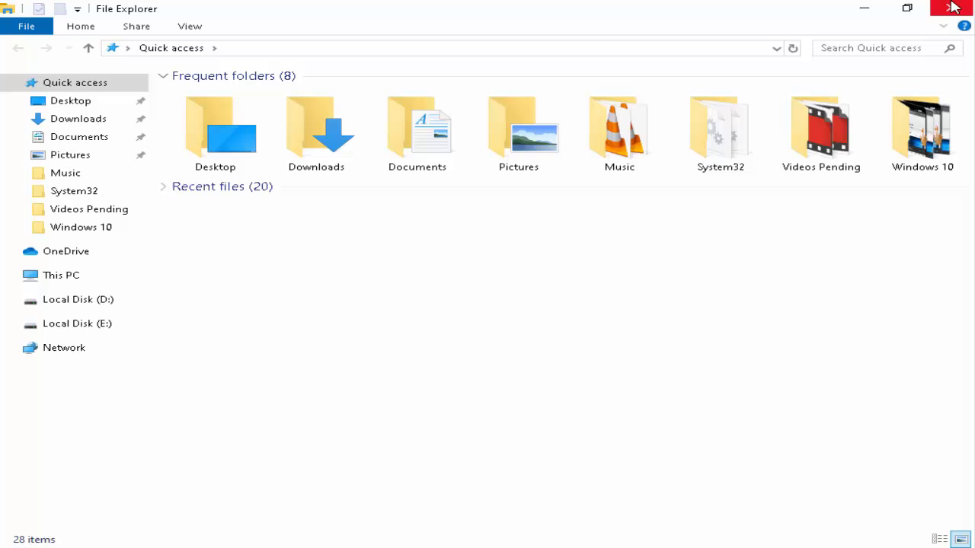
Close and reopen File Explorer, then bring up the View ribbon's layout options.
click(952, 8)
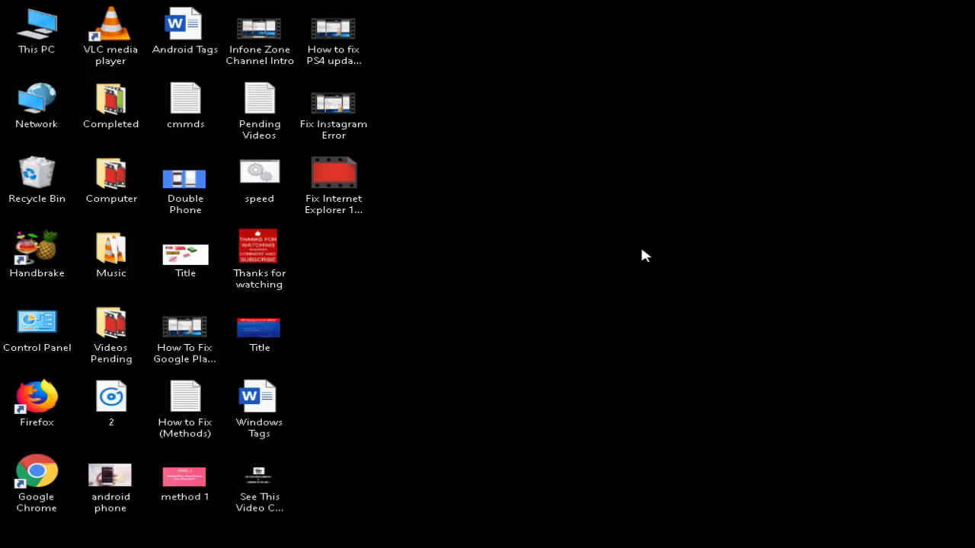
click(37, 480)
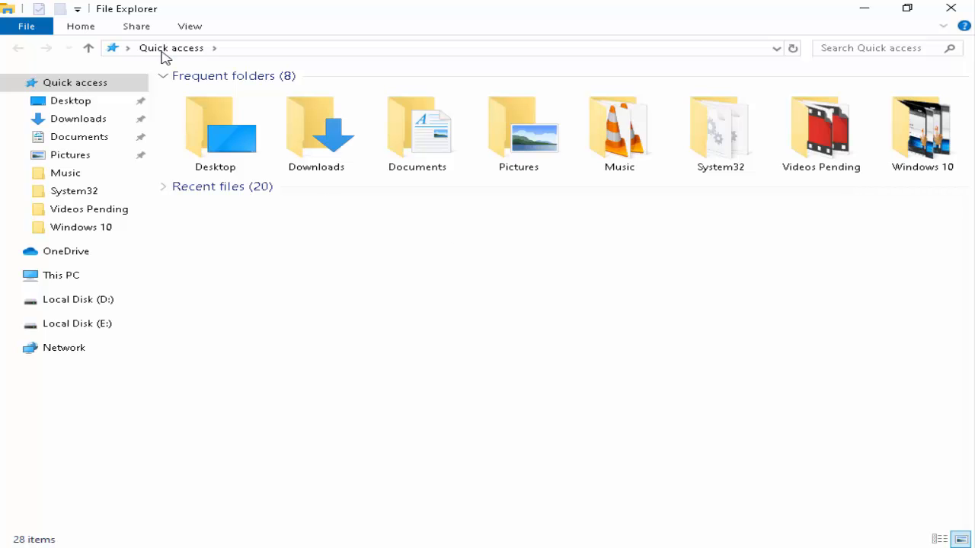
click(190, 26)
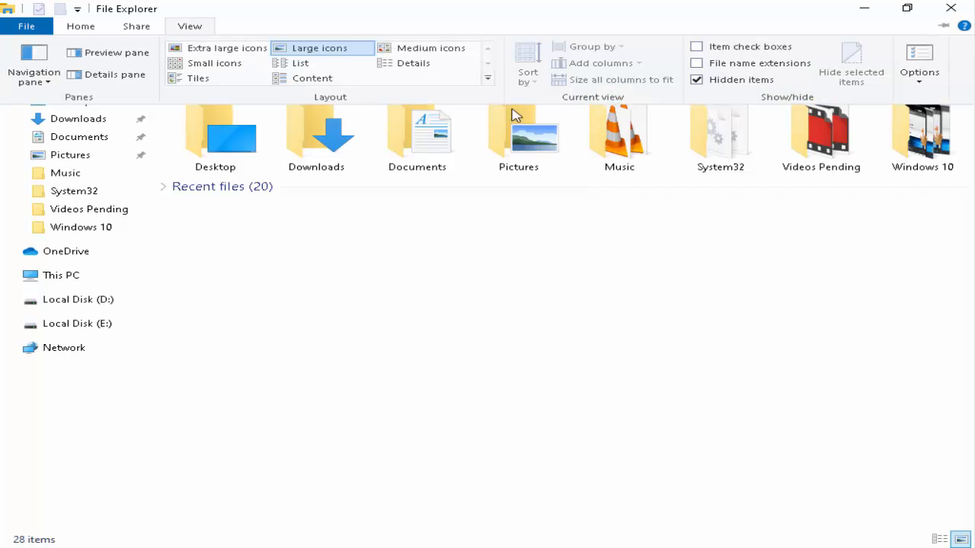
mouse_move(919, 60)
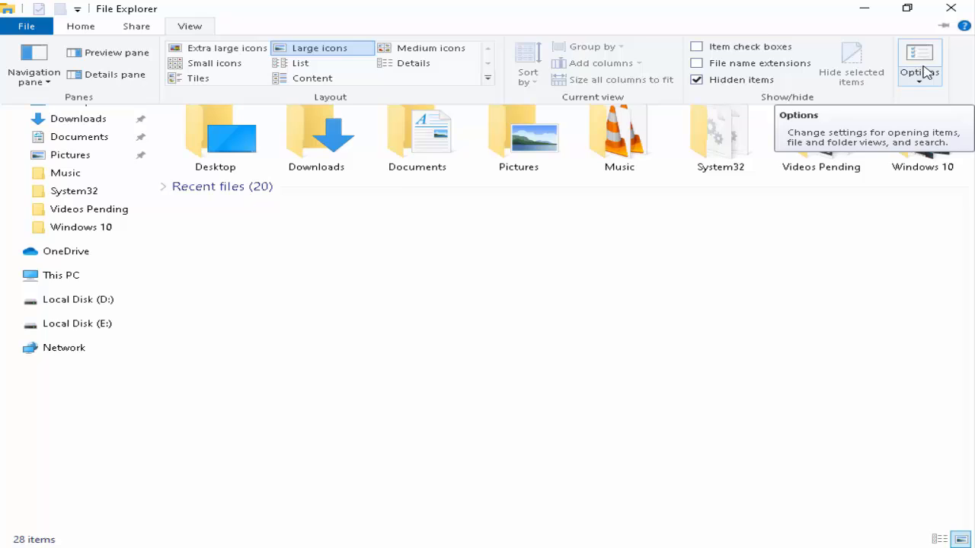
In Folder Options view settings, toggle 'Always show icons, never thumbnails' on then off and apply.
click(919, 61)
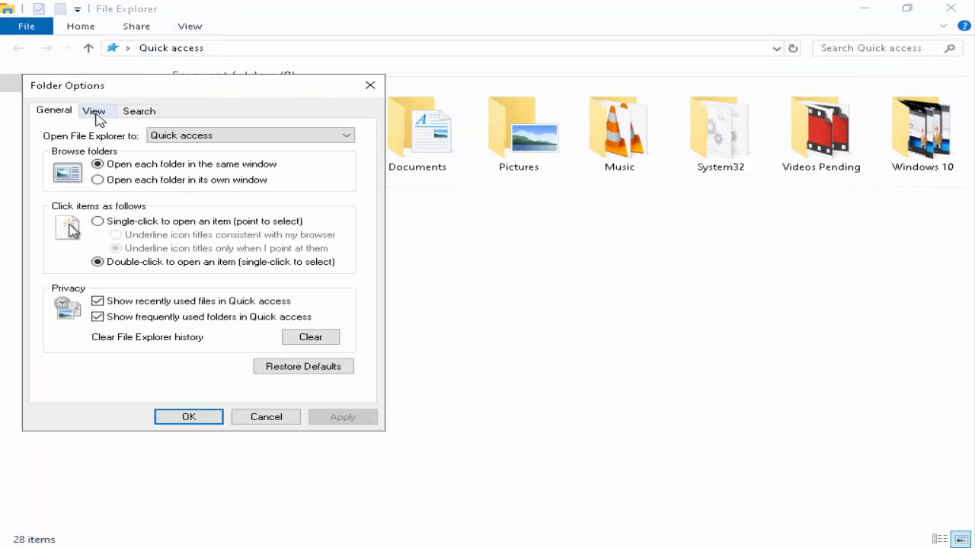
click(93, 110)
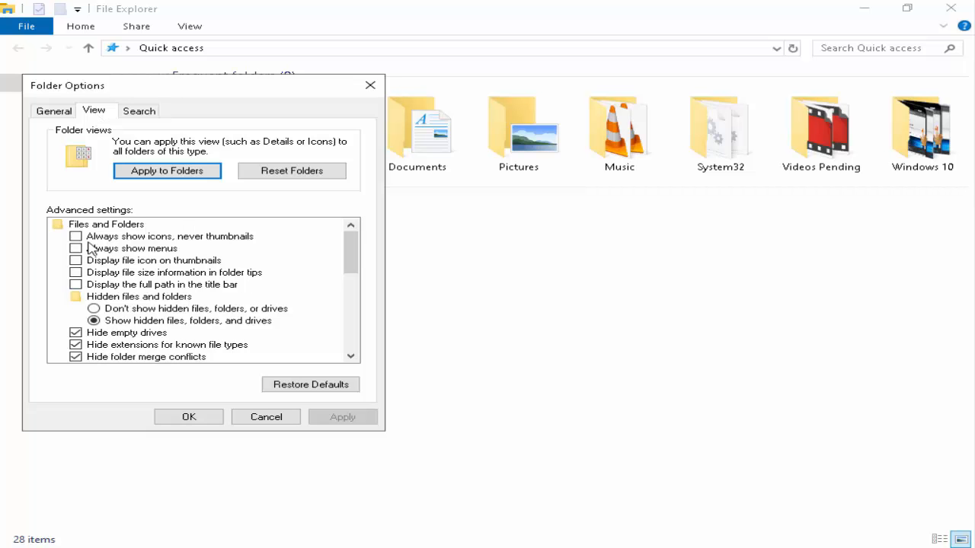
mouse_move(80, 236)
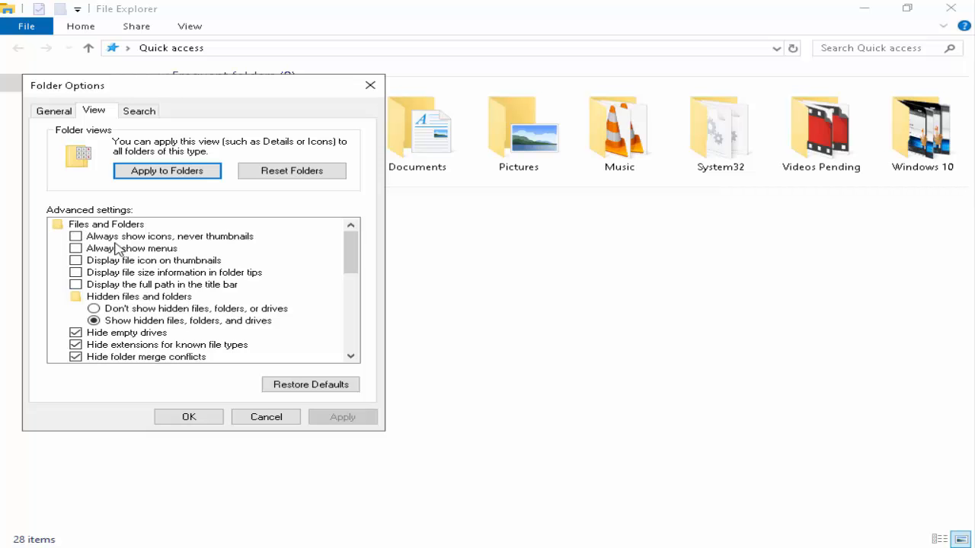
mouse_move(131, 242)
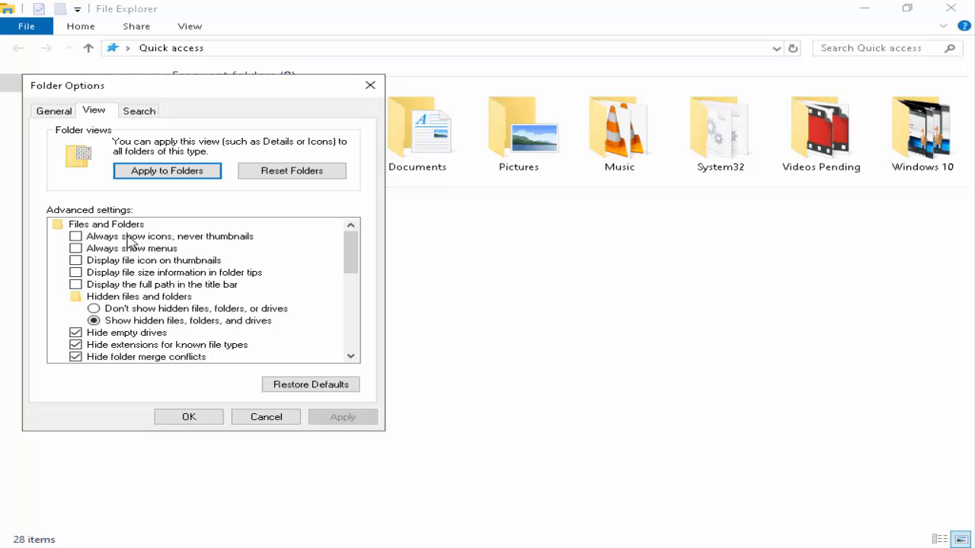
click(75, 236)
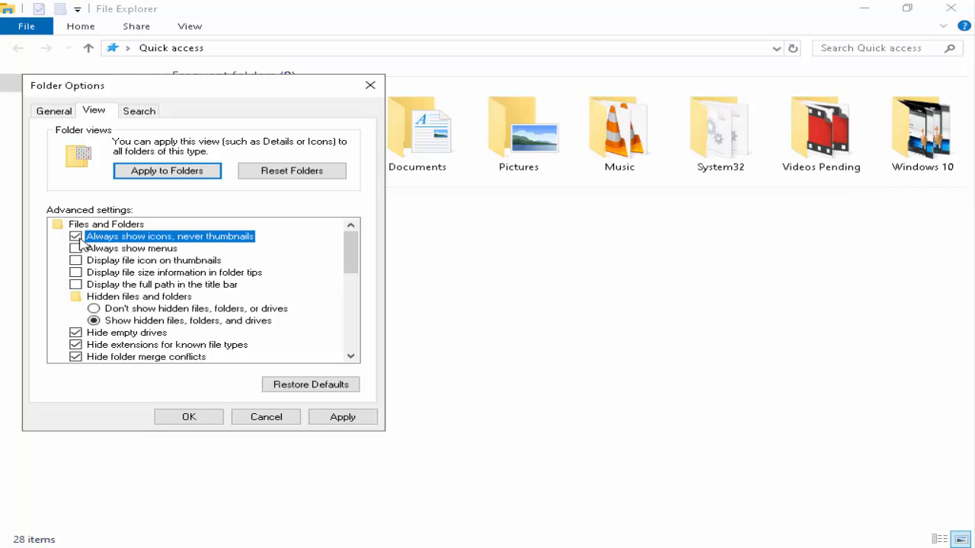
click(75, 236)
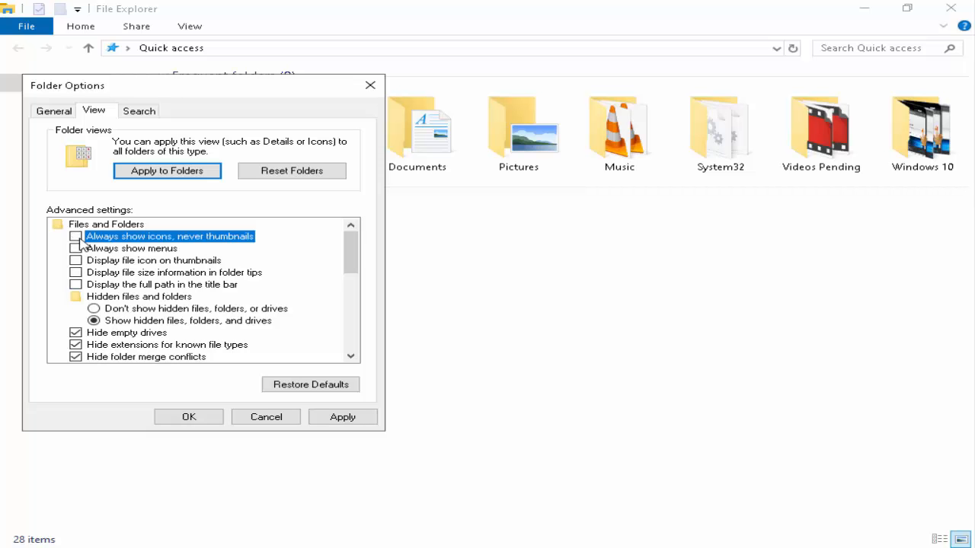
click(76, 236)
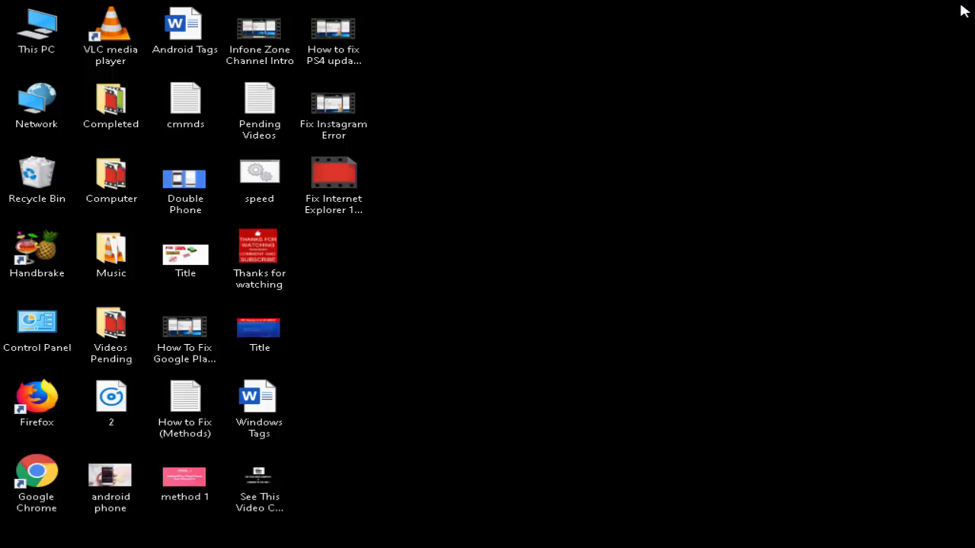
mouse_move(671, 272)
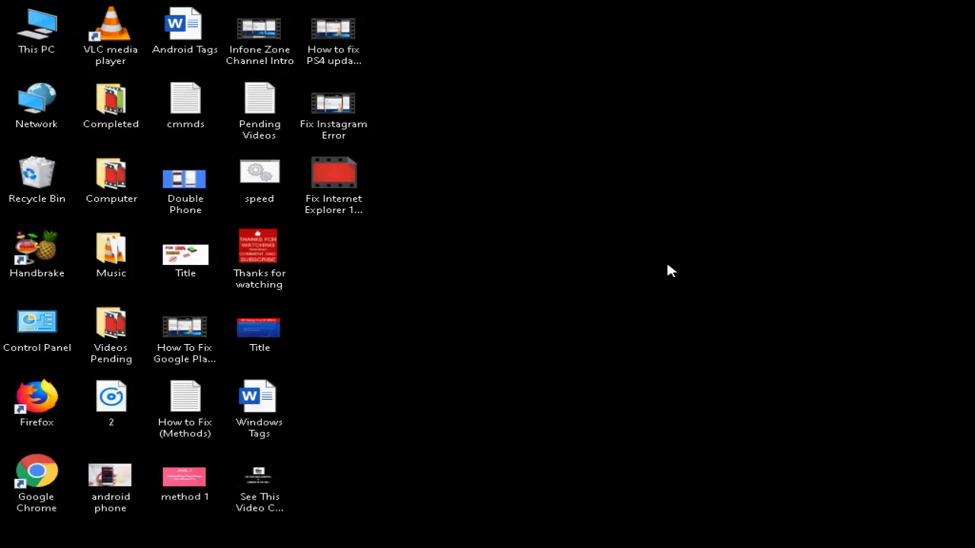
mouse_move(526, 320)
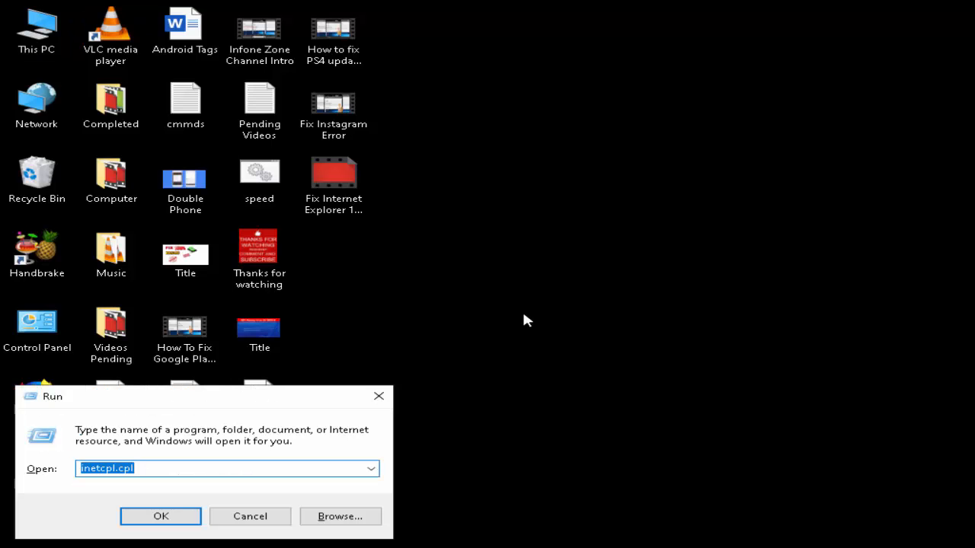
Enter sysdm.cpl in the Run dialog's Open box, replacing inetcpl.cpl.
text(sysdm.cpl)
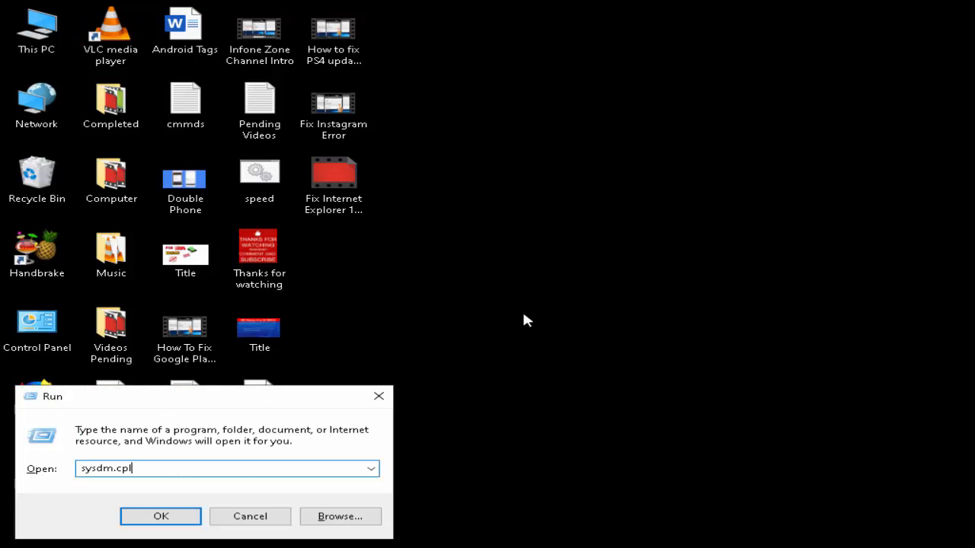
mouse_move(559, 156)
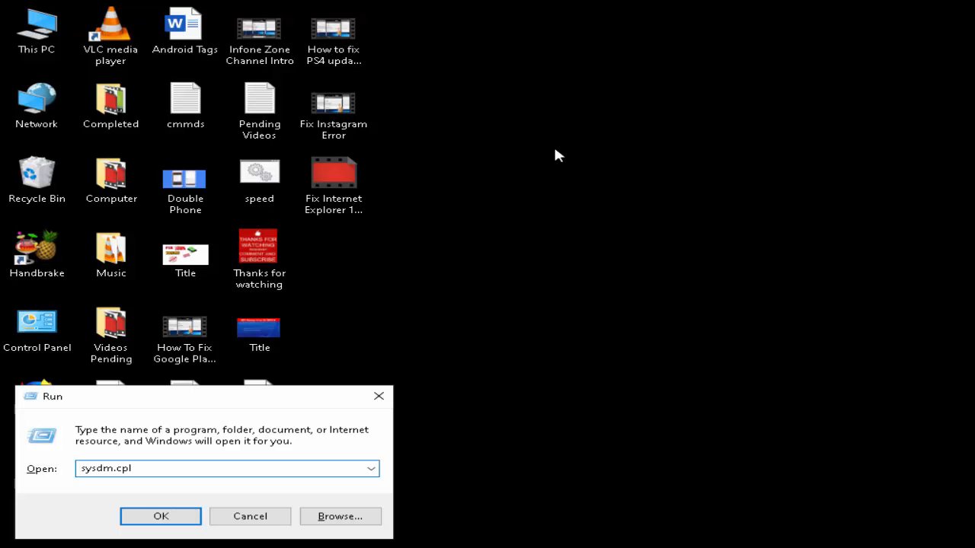
mouse_move(147, 507)
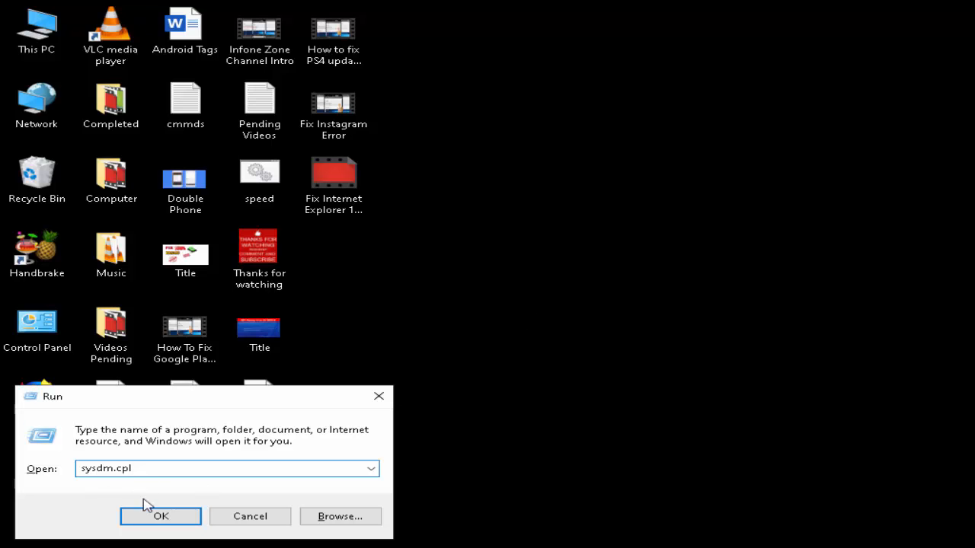
Launch sysdm.cpl and switch System Properties to its Advanced page.
click(160, 516)
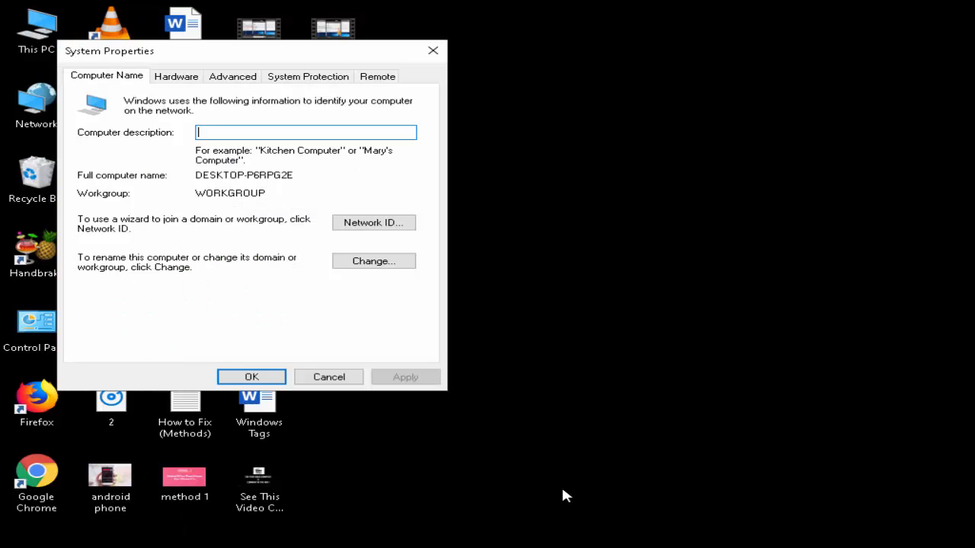
click(232, 76)
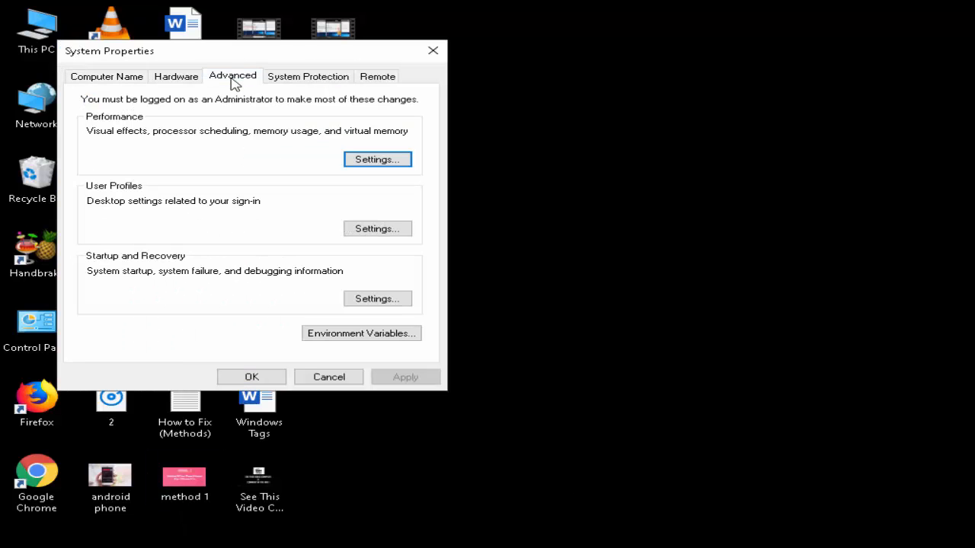
mouse_move(110, 165)
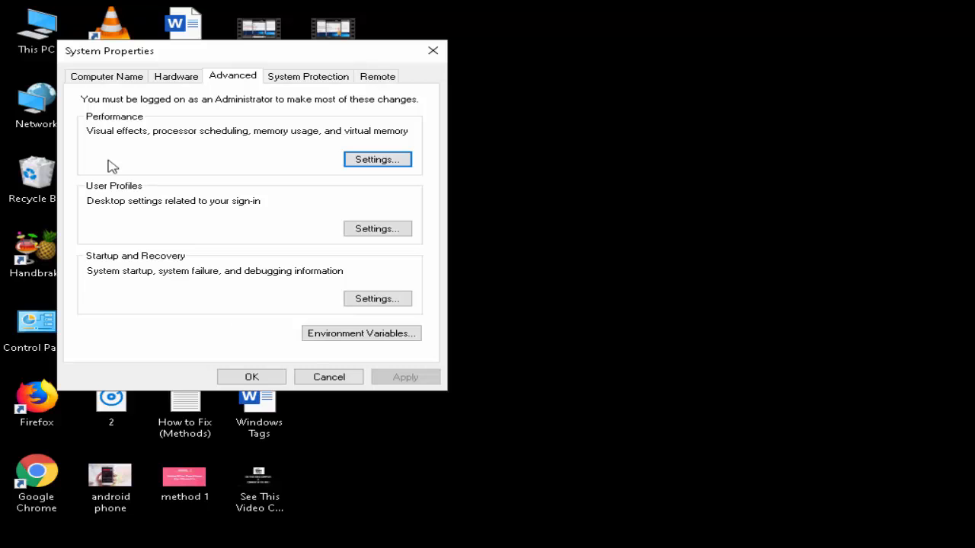
mouse_move(136, 130)
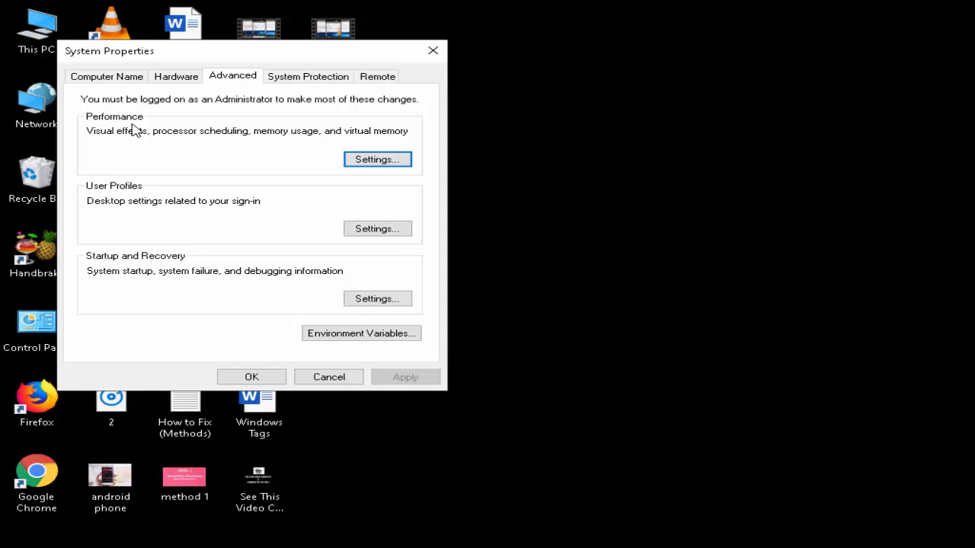
mouse_move(263, 145)
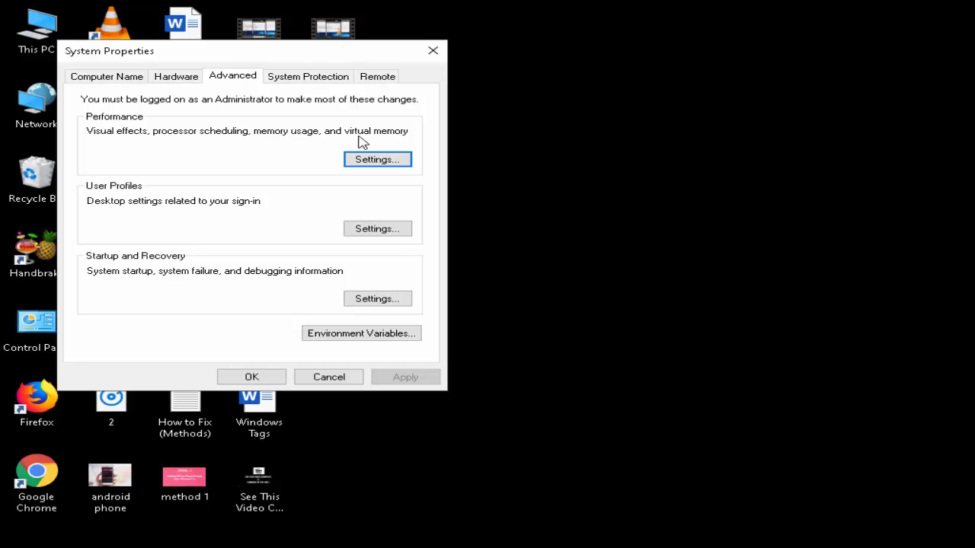
mouse_move(223, 183)
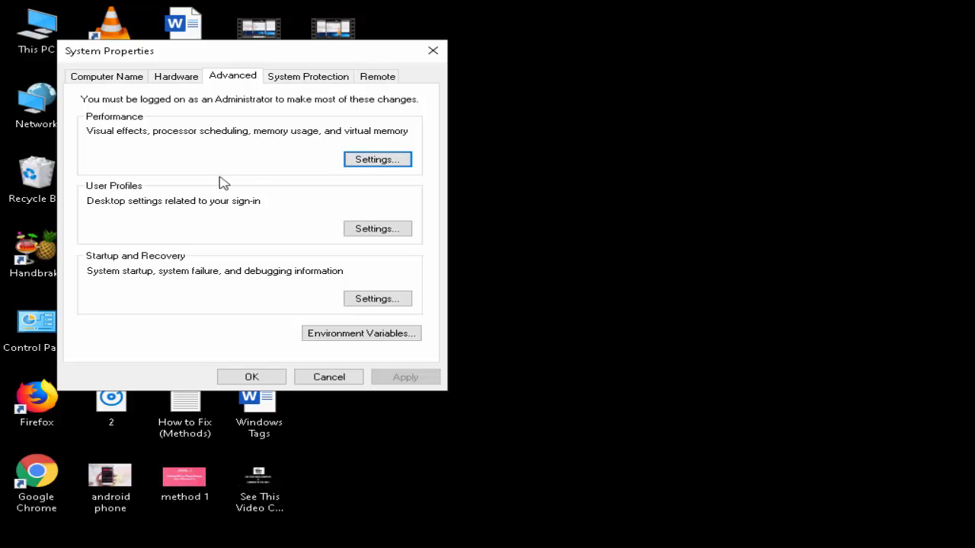
Review Performance Options visual effects with best performance chosen, then cancel System Properties.
click(377, 159)
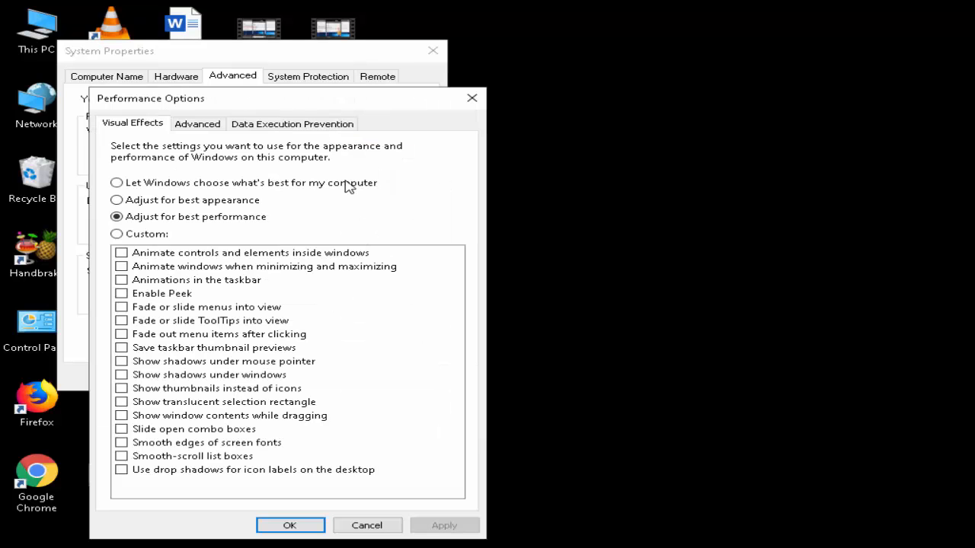
mouse_move(190, 402)
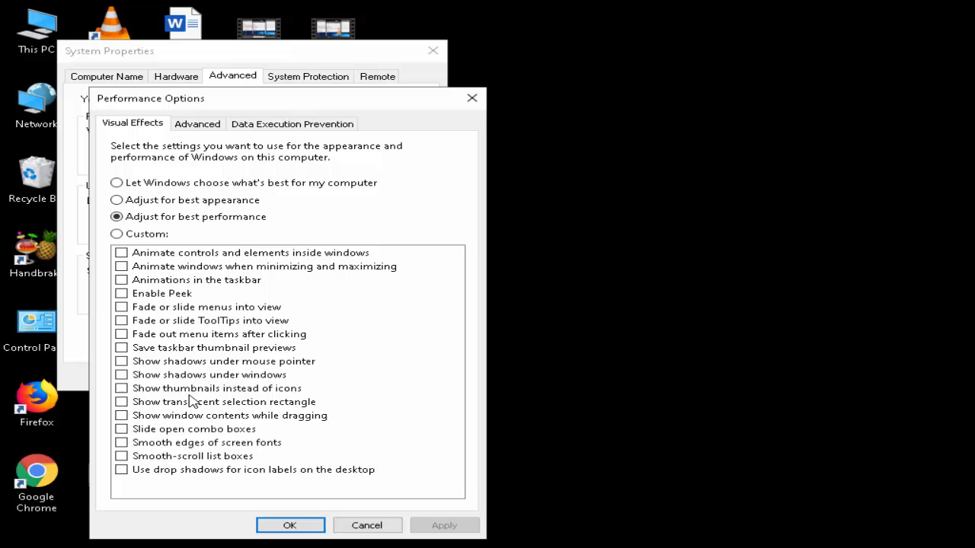
mouse_move(141, 396)
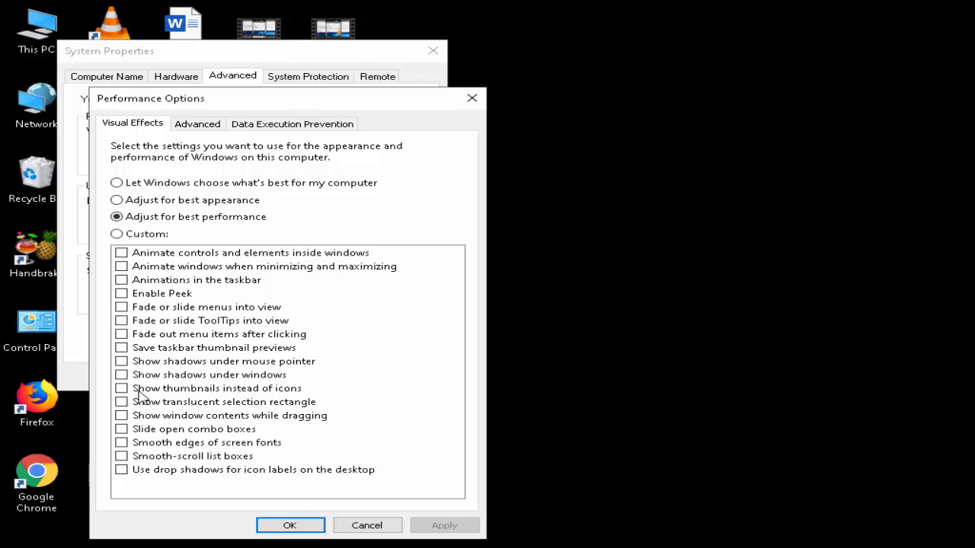
mouse_move(255, 397)
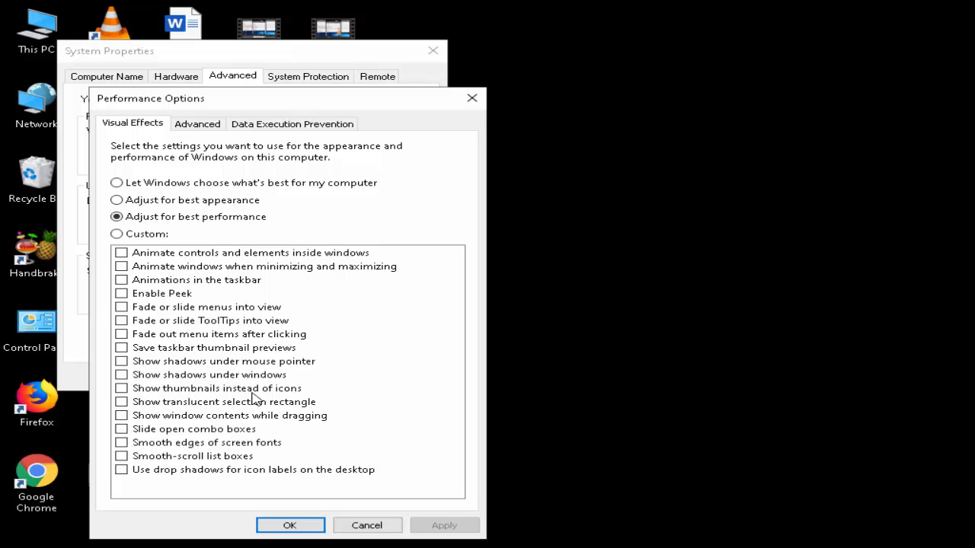
click(121, 389)
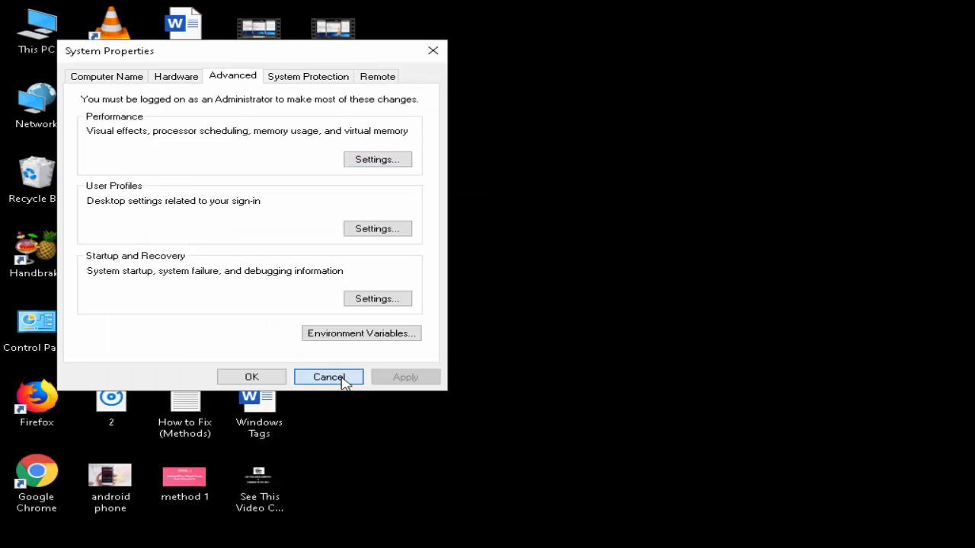
click(328, 377)
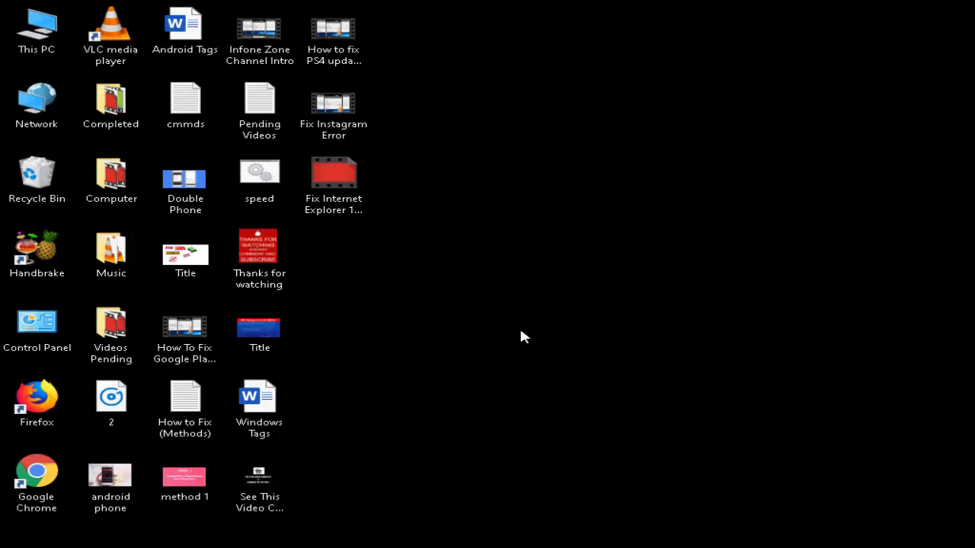